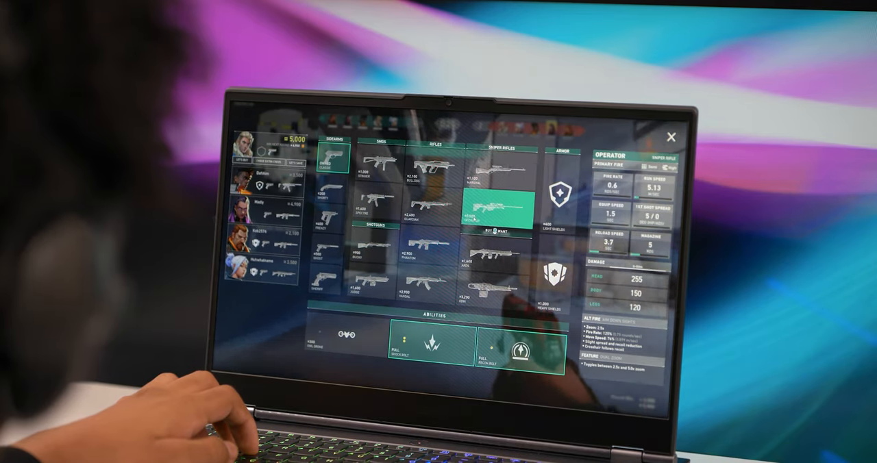
Step: Hover over the Operator under Sniper Rifles in Valorant's buy menu to show its stats
{"action": "left_click", "coordinate": [373, 273]}
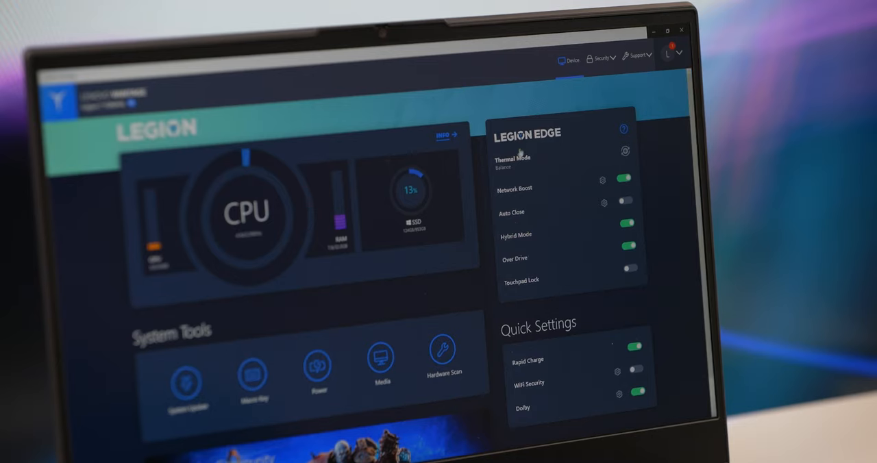
Step: Set Legion Edge thermal mode to Quiet and enable auto-switch to Performance Mode for games
{"action": "left_click", "coordinate": [512, 161]}
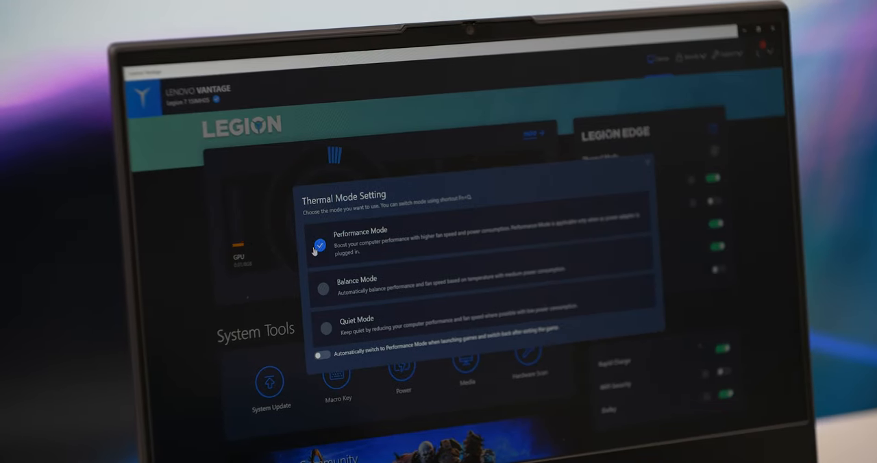
{"action": "left_click", "coordinate": [322, 290]}
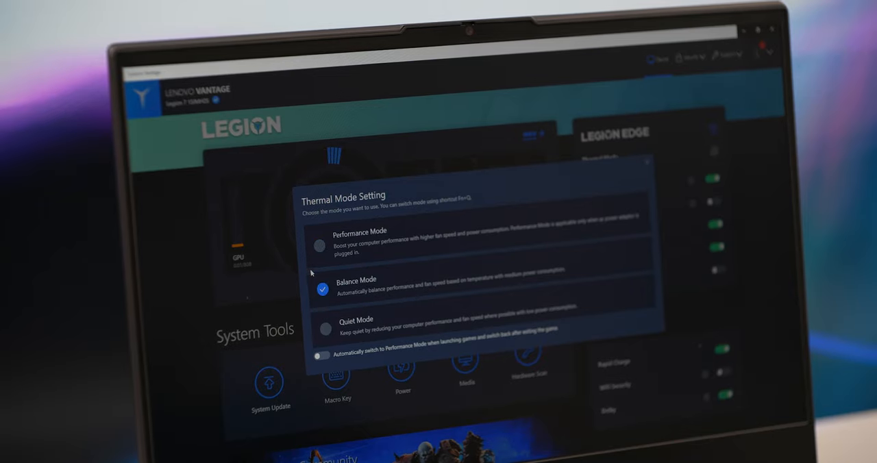
{"action": "left_click", "coordinate": [326, 329]}
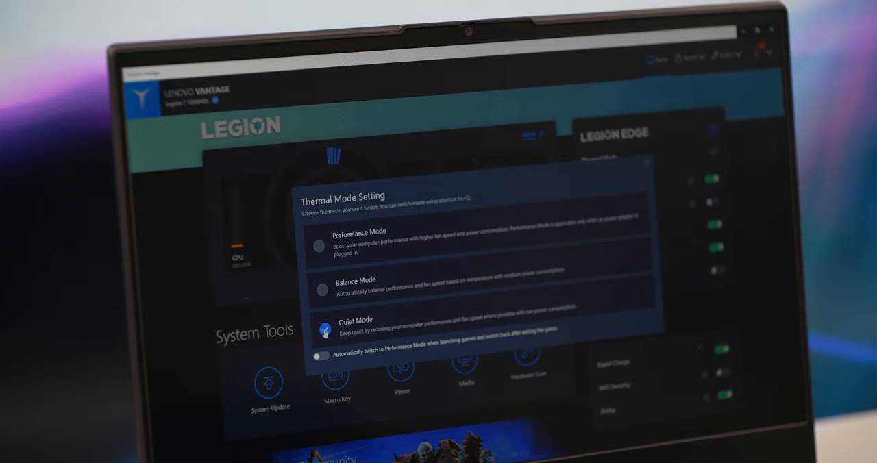
{"action": "left_click", "coordinate": [321, 328]}
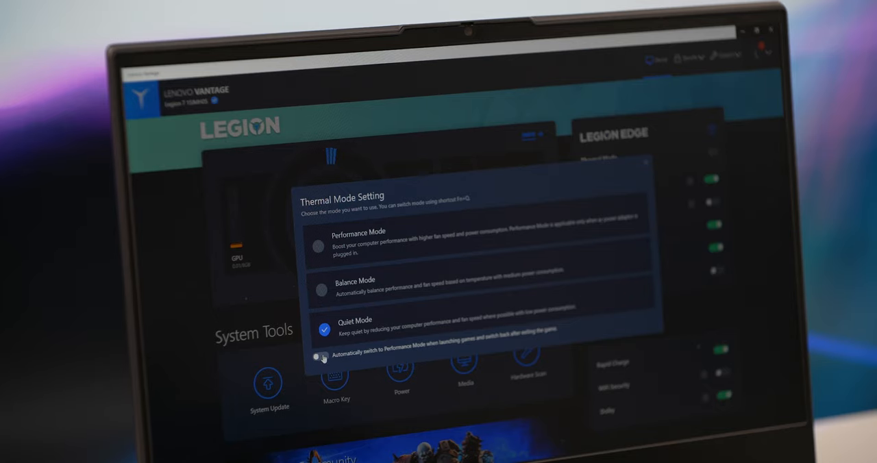
{"action": "left_click", "coordinate": [323, 358]}
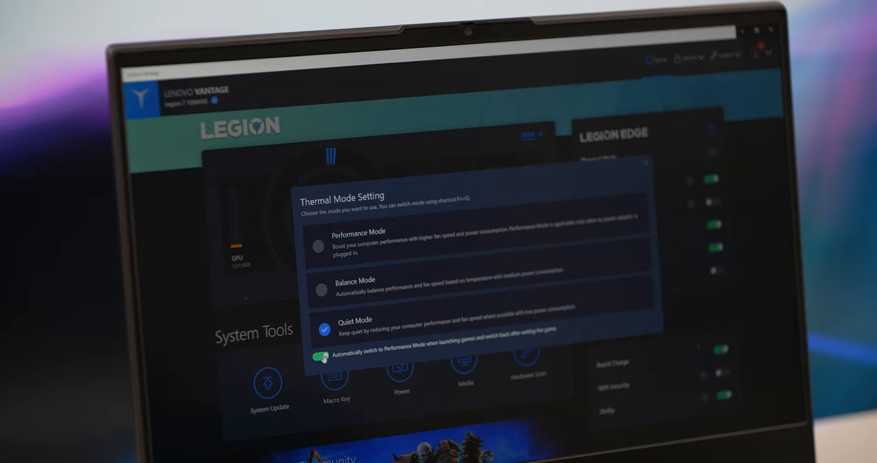
{"action": "left_click", "coordinate": [322, 356]}
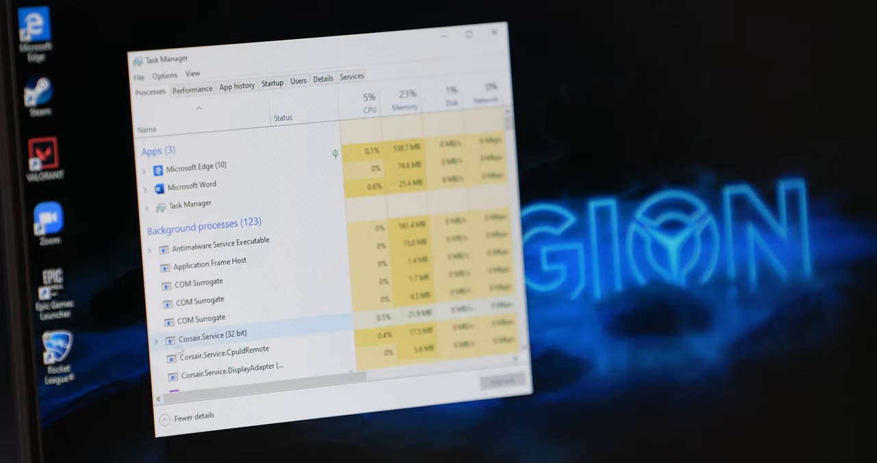
Step: Show Task Manager's Processes tab in more-details view with CPU and memory columns
{"action": "left_click", "coordinate": [157, 342]}
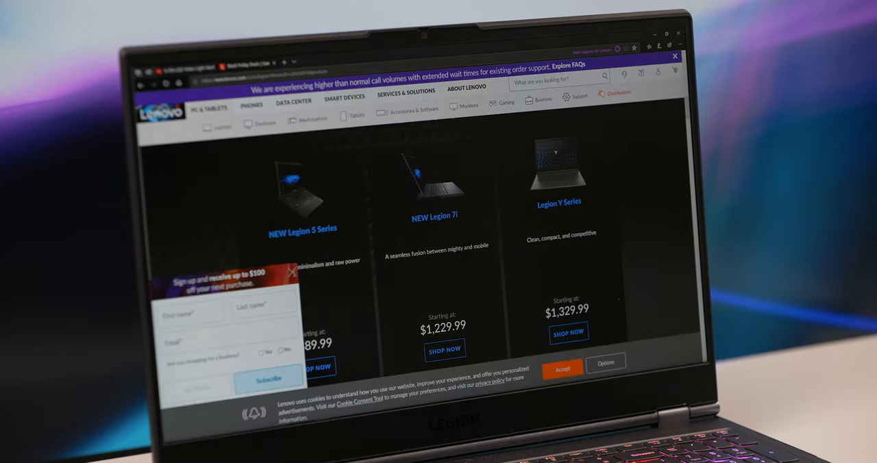
Step: Dismiss the sign-up offer, open the NEW Legion 7i page and scroll to its Models list
{"action": "left_click", "coordinate": [292, 273]}
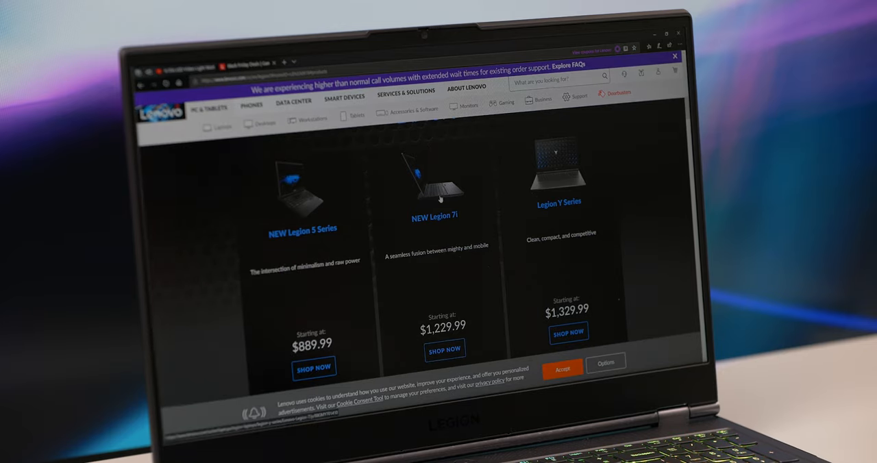
{"action": "left_click", "coordinate": [445, 349]}
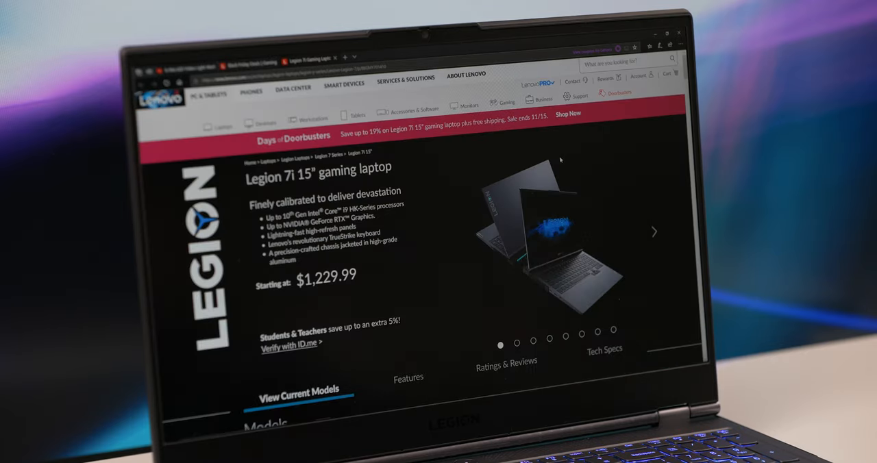
{"action": "scroll", "scroll_direction": "down", "scroll_amount": 3}
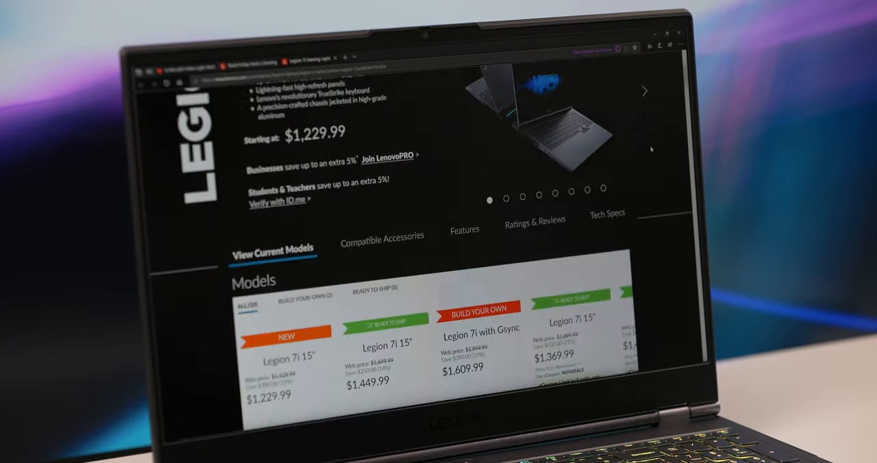
{"action": "scroll", "scroll_direction": "down", "scroll_amount": 3}
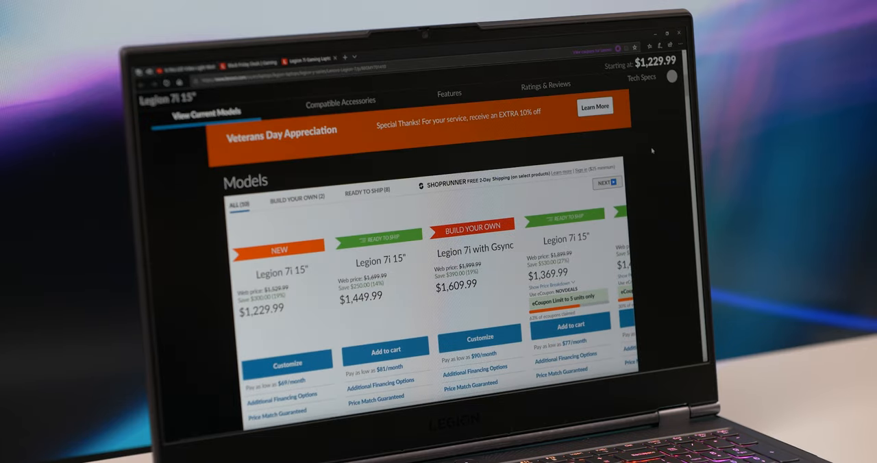
{"action": "scroll", "scroll_direction": "down", "scroll_amount": 3}
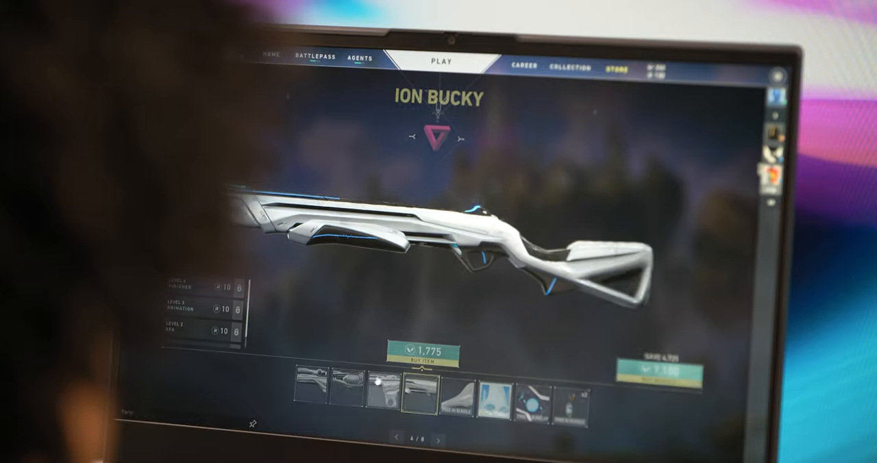
{"action": "left_click", "coordinate": [443, 63]}
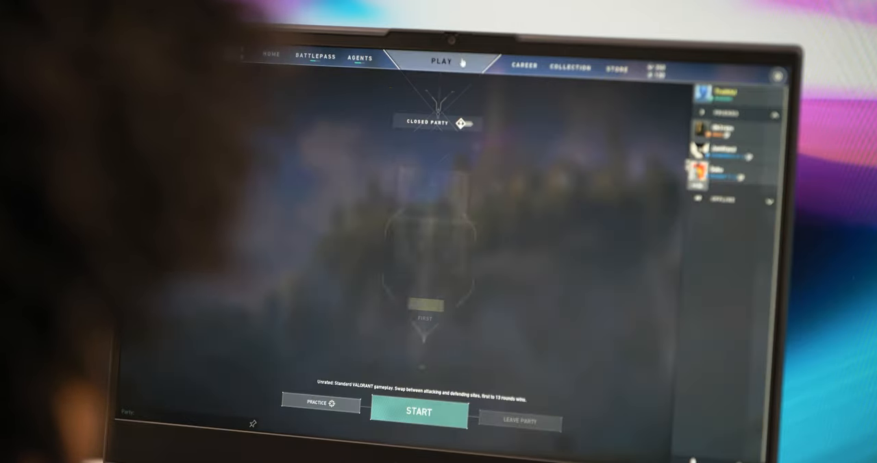
{"action": "left_click", "coordinate": [442, 62]}
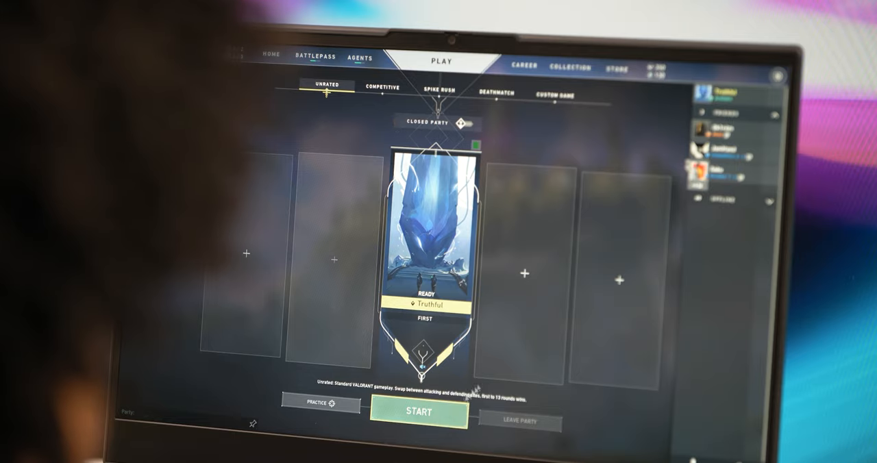